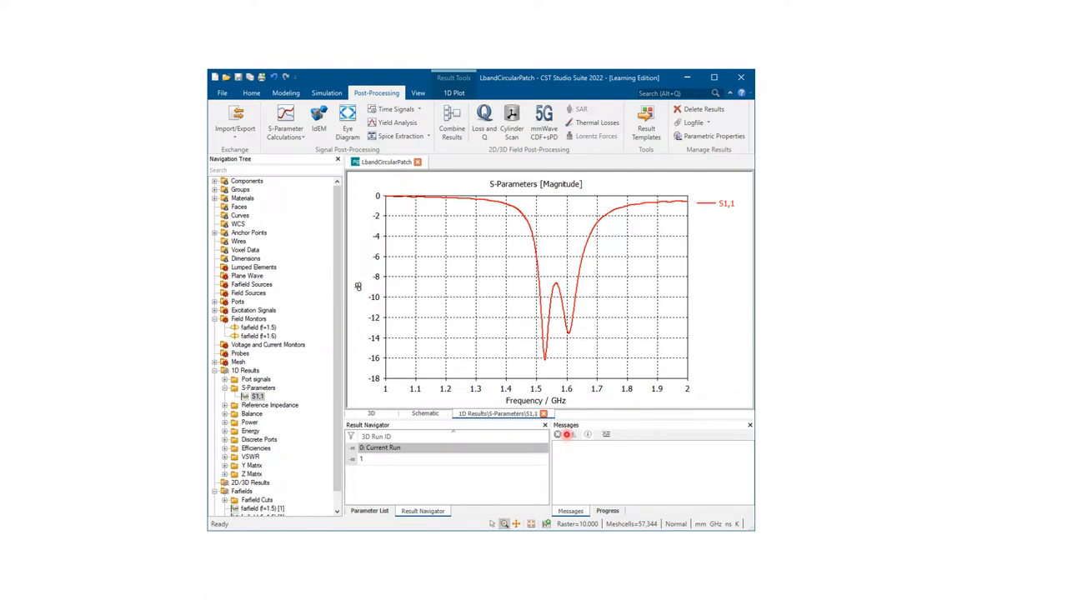
{"action": "left_click", "coordinate": [532, 300]}
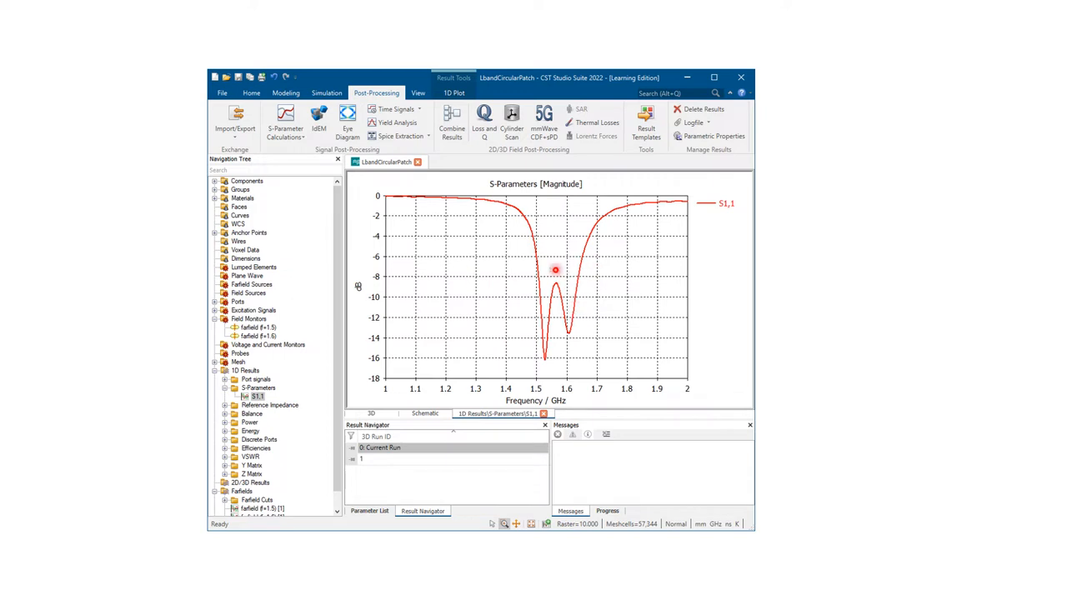
{"action": "mouse_move", "coordinate": [474, 274]}
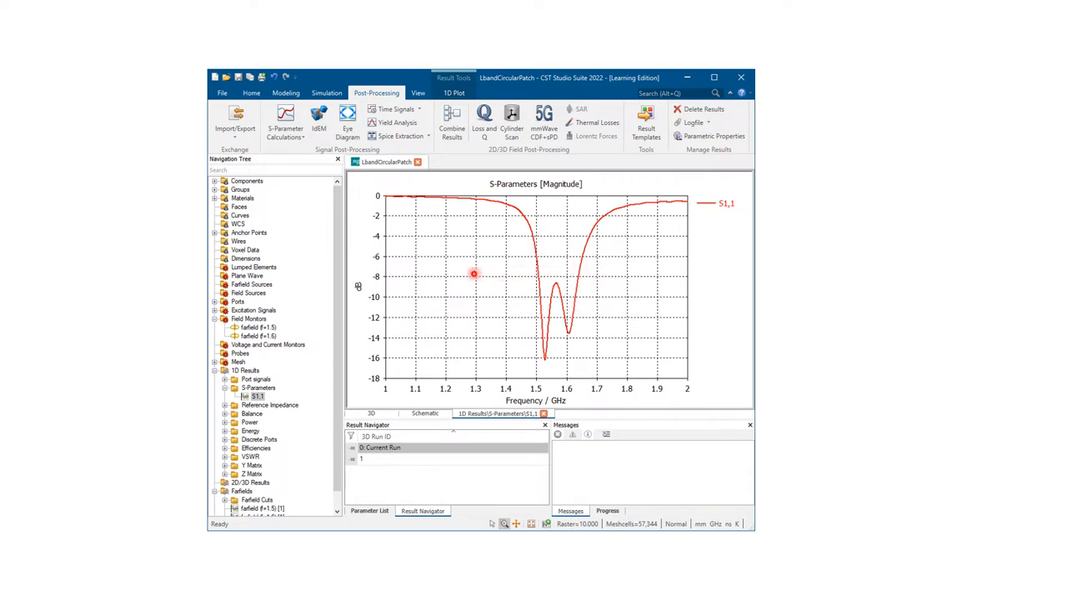